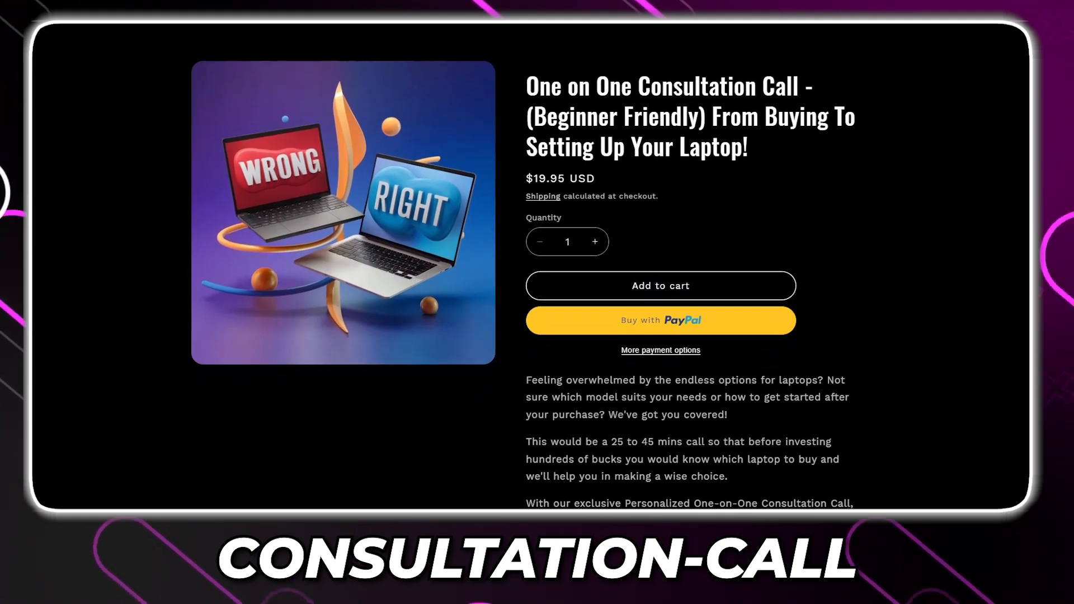
{"action": "scroll", "scroll_direction": "up", "scroll_amount": 3}
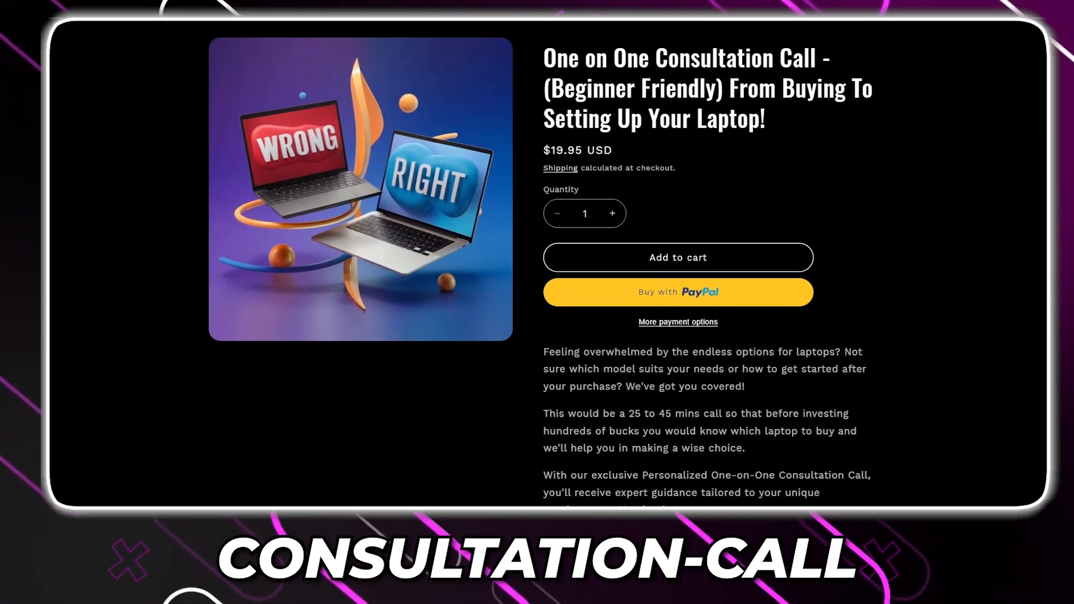
{"action": "scroll", "scroll_direction": "down", "scroll_amount": 3}
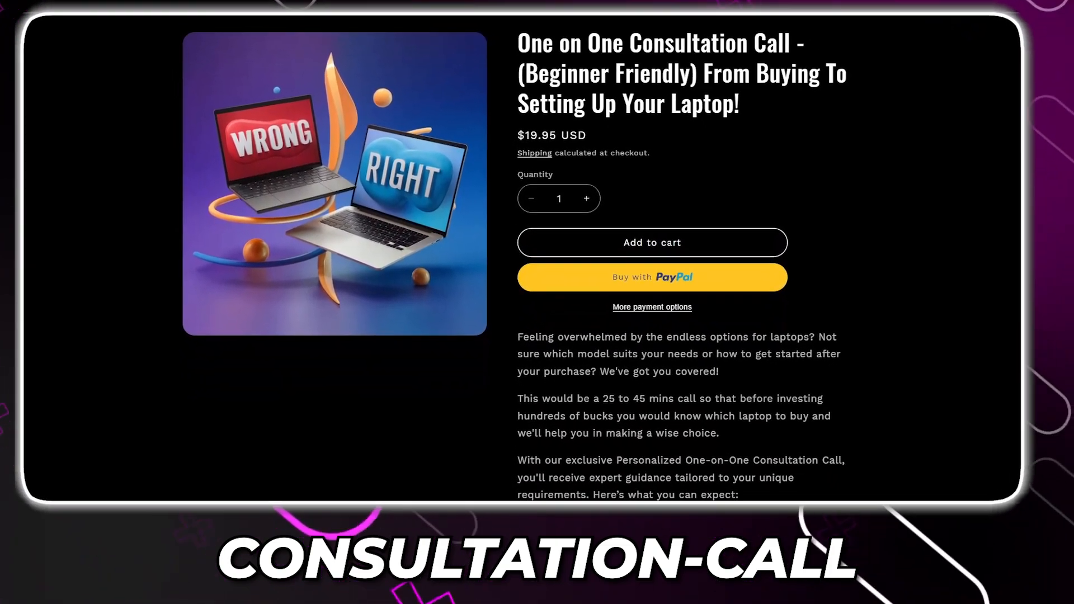
{"action": "scroll", "scroll_direction": "down", "scroll_amount": 3}
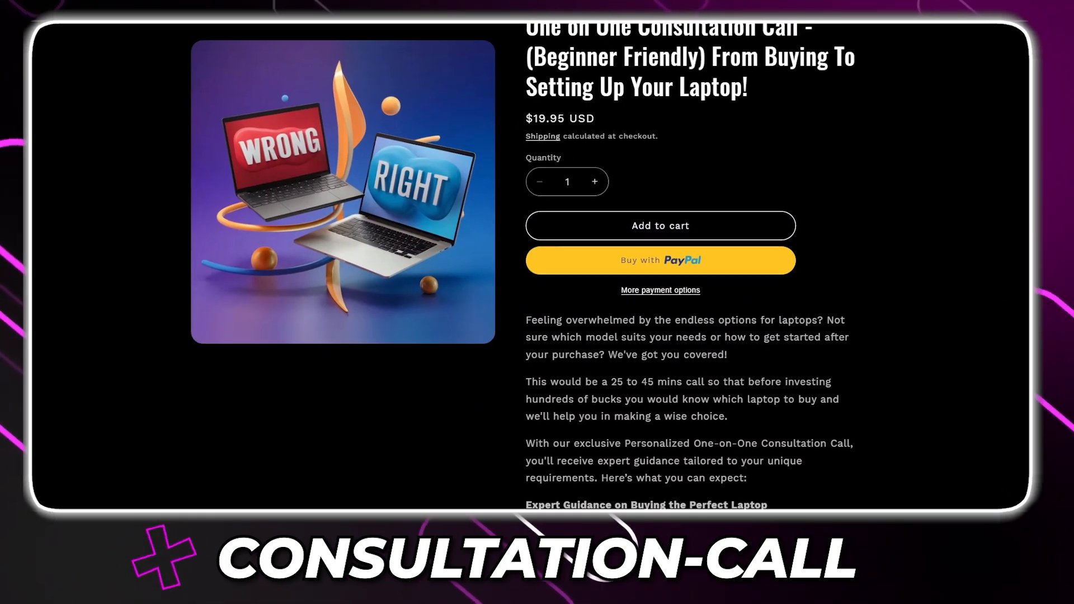
{"action": "scroll", "scroll_direction": "down", "scroll_amount": 3}
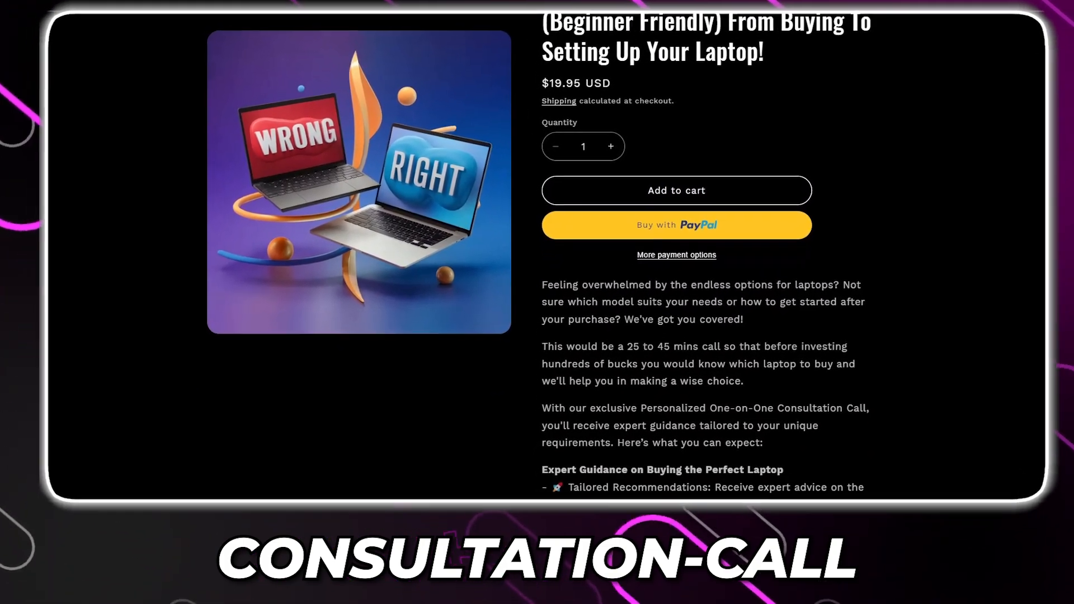
{"action": "scroll", "scroll_direction": "down", "scroll_amount": 3}
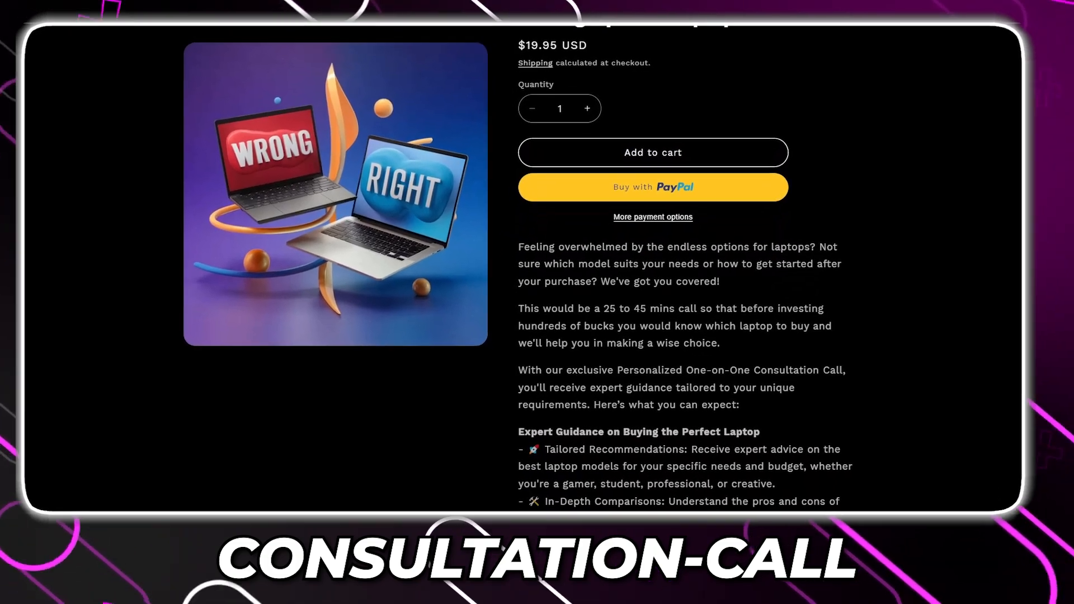
{"action": "scroll", "scroll_direction": "down", "scroll_amount": 3}
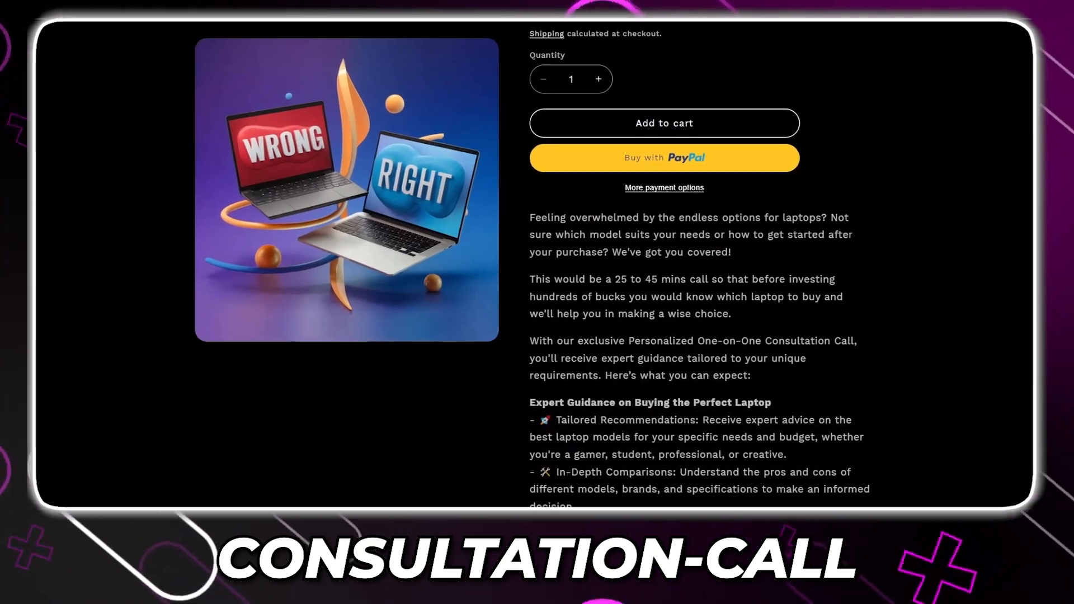
{"action": "scroll", "scroll_direction": "down", "scroll_amount": 3}
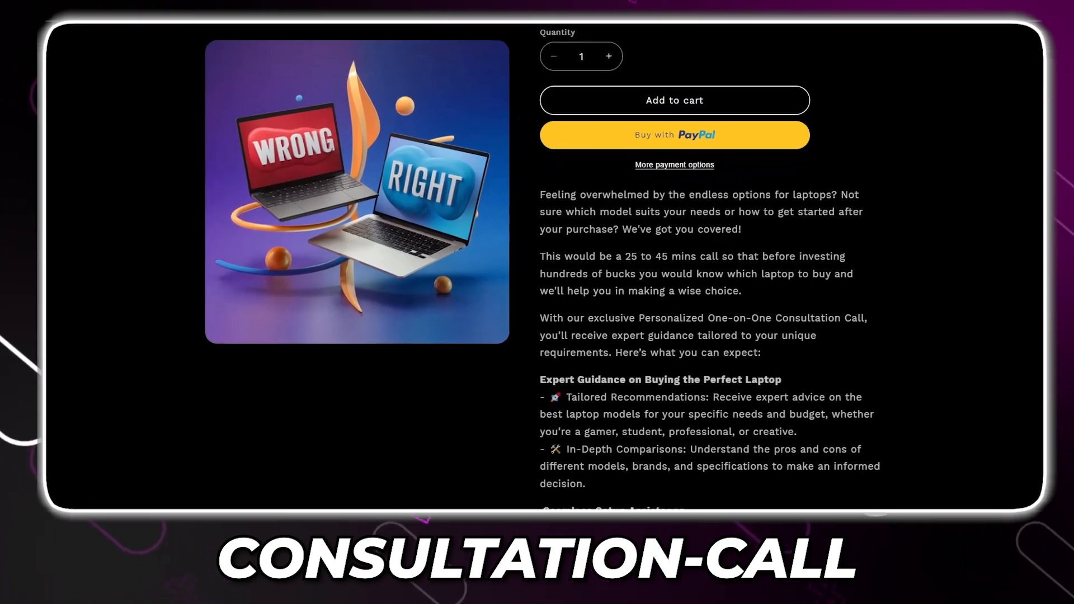
{"action": "scroll", "scroll_direction": "down", "scroll_amount": 3}
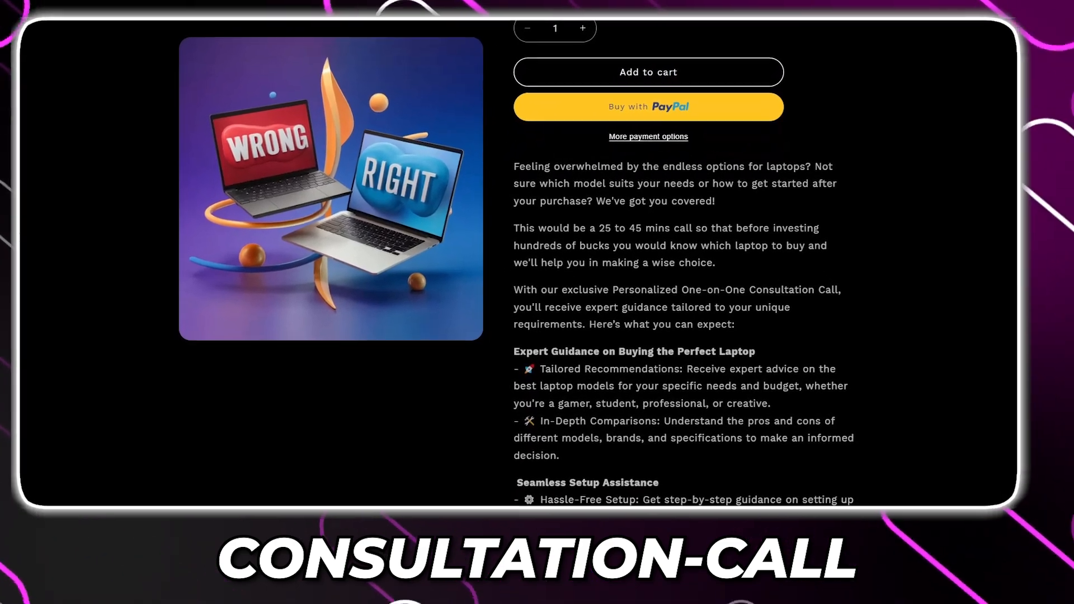